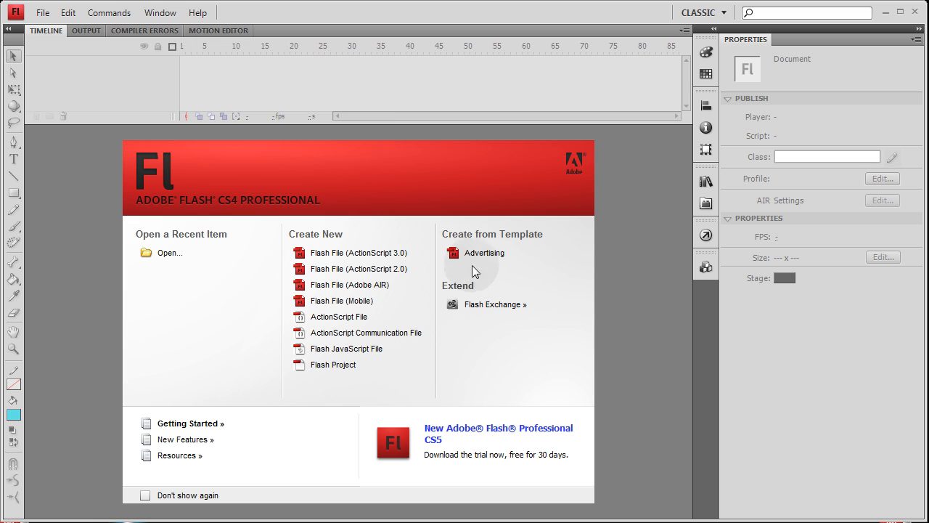
Step: Create a new Flash File (ActionScript 3.0) document from the Welcome screen
click(358, 252)
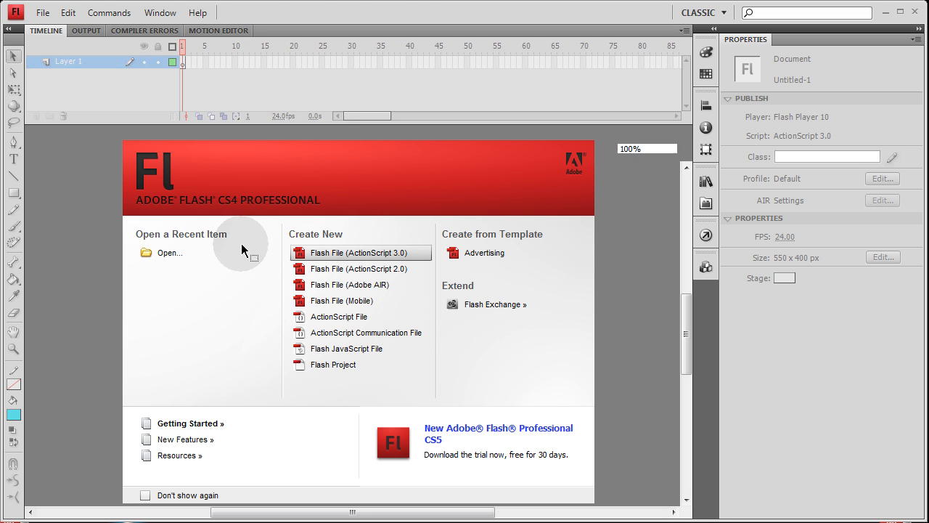
click(356, 252)
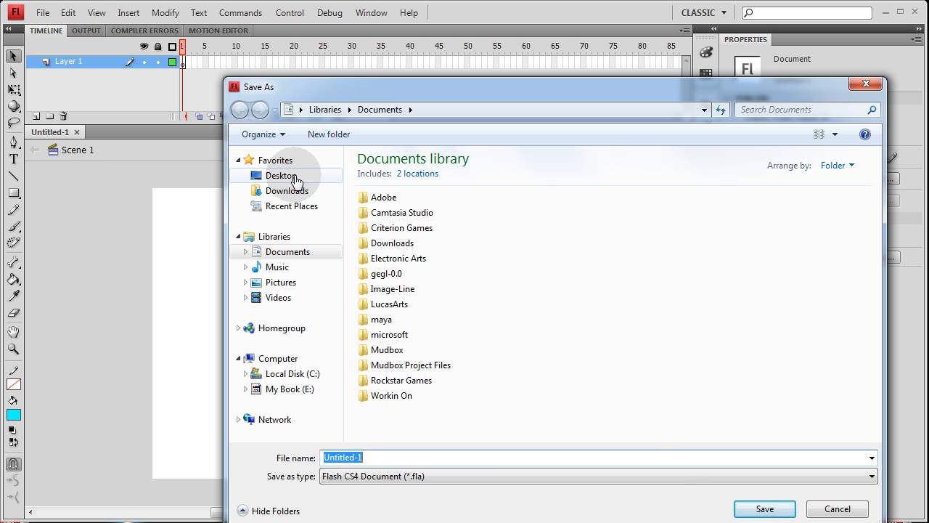
Step: Save the document as soundExample1 in the Desktop Example folder
click(282, 175)
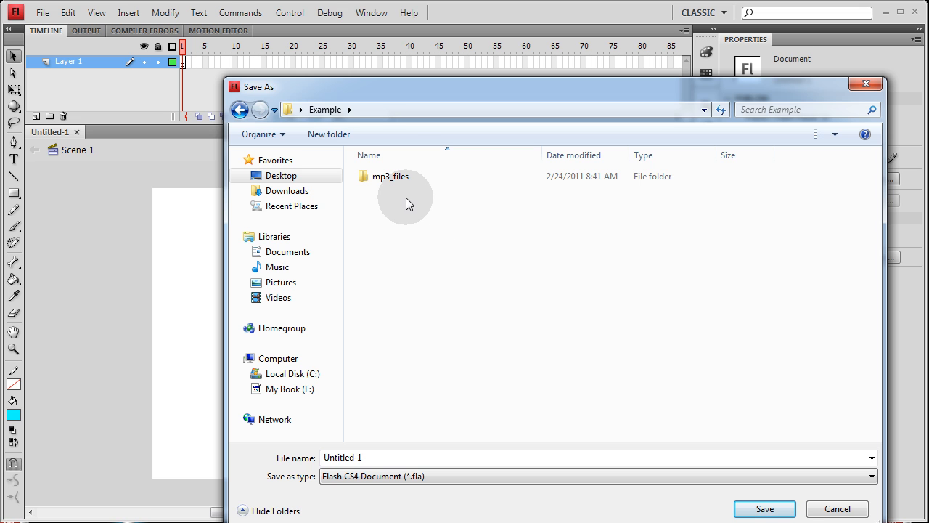
mouse_move(391, 191)
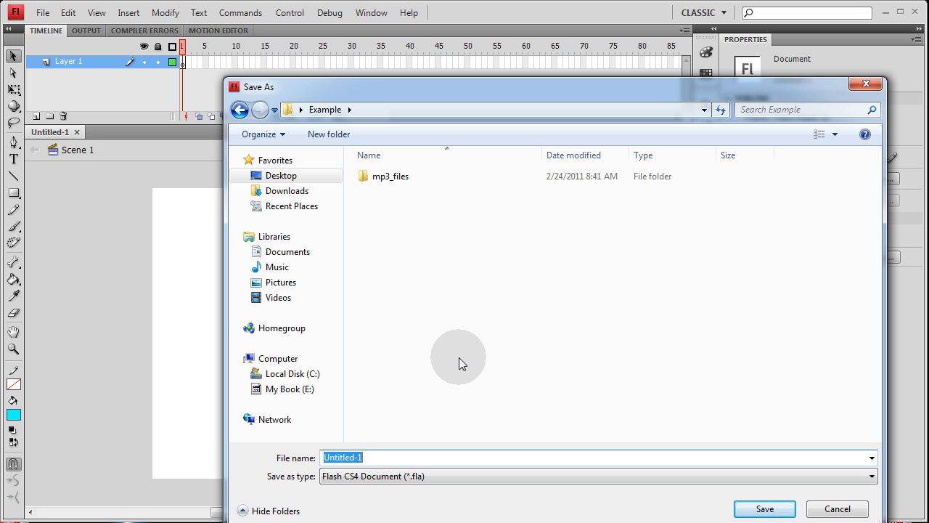
text(soundExample1)
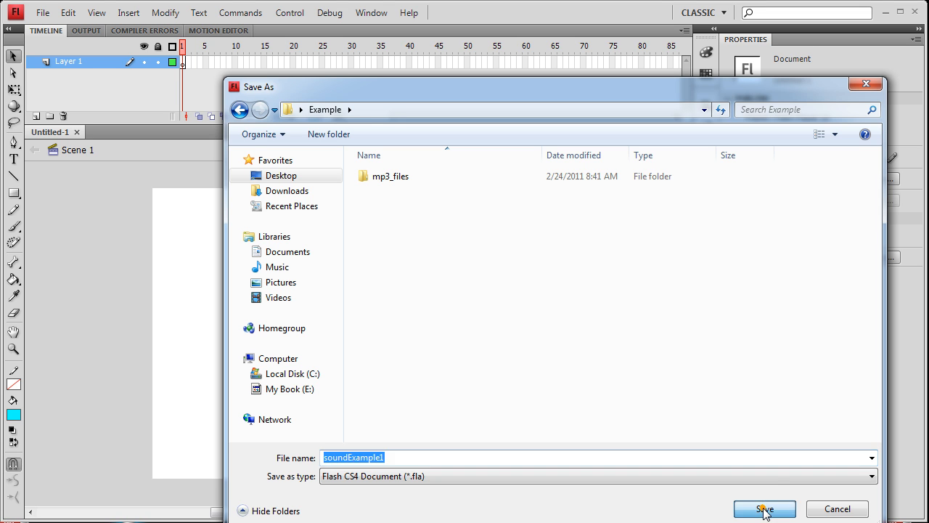
click(764, 509)
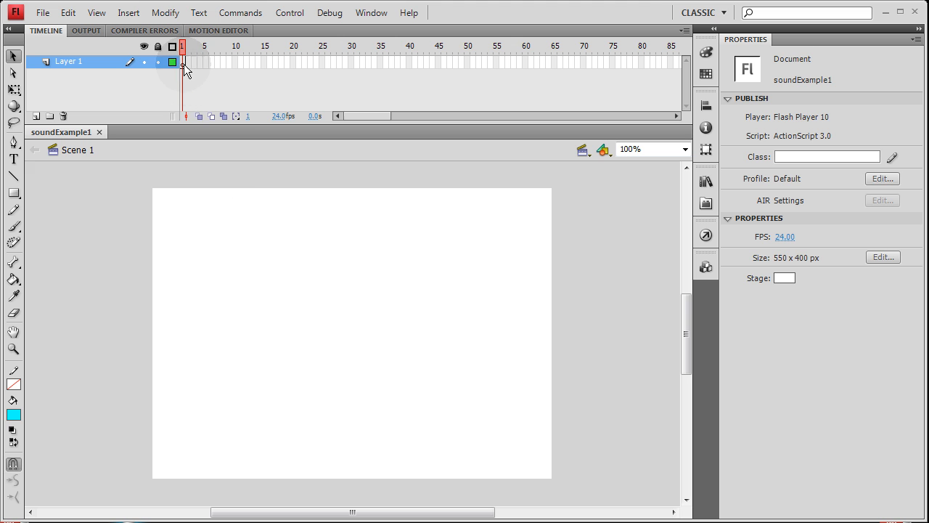
Step: In frame 1's Actions panel, declare var snd:Sound = new Sound();
key(f9)
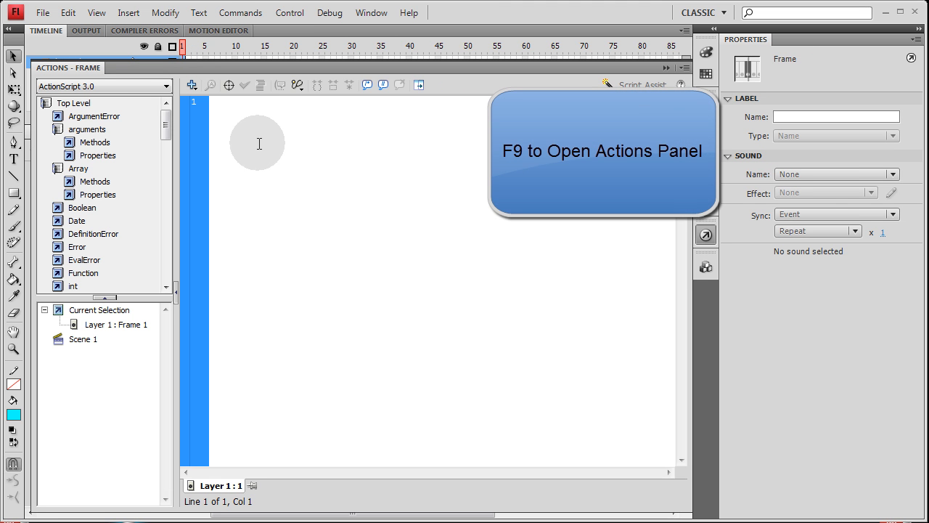
text(var)
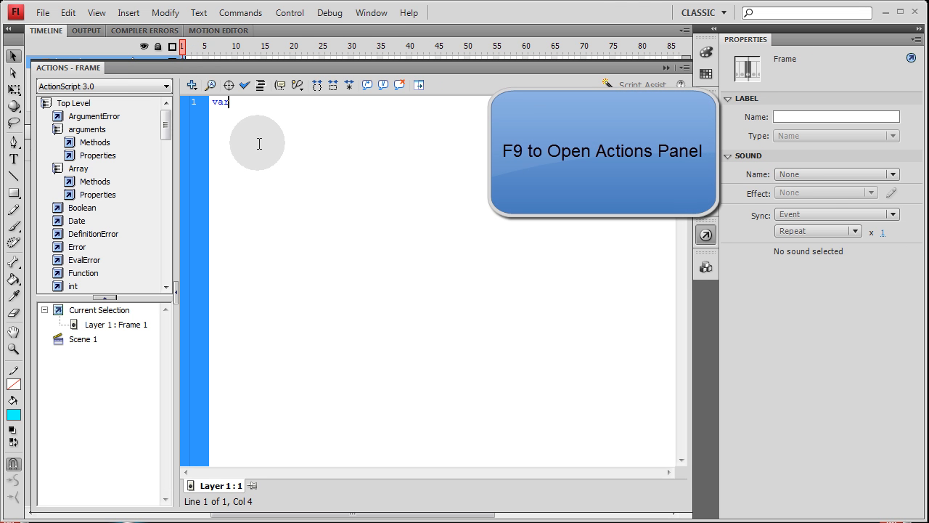
text(snd:Sound =)
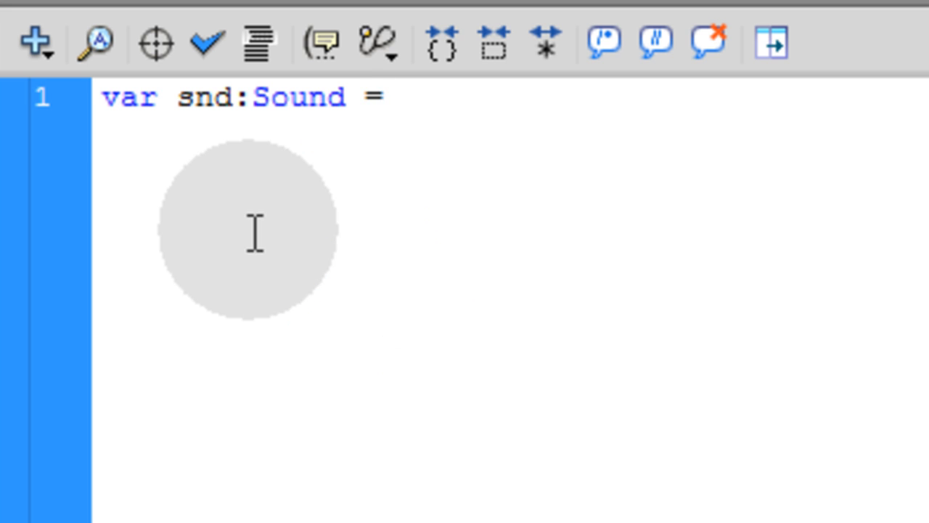
text(new Sound)
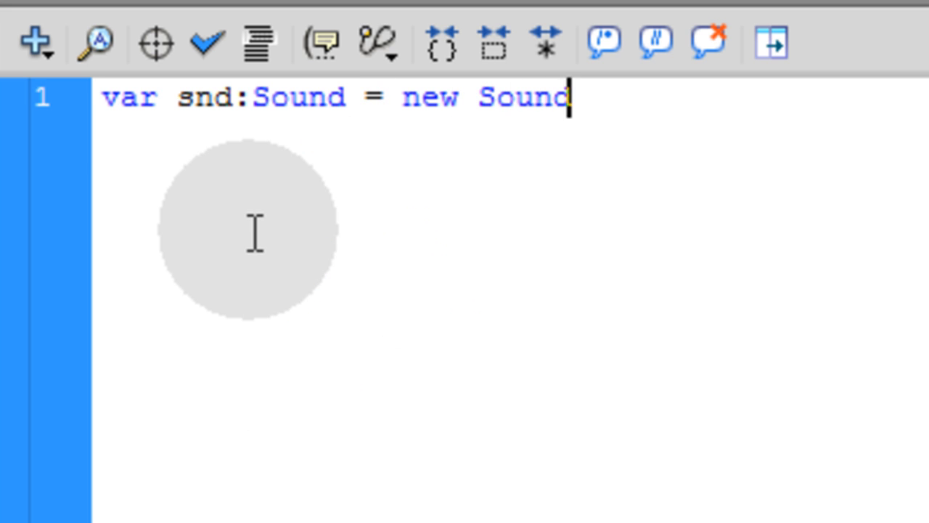
text(();)
text(var)
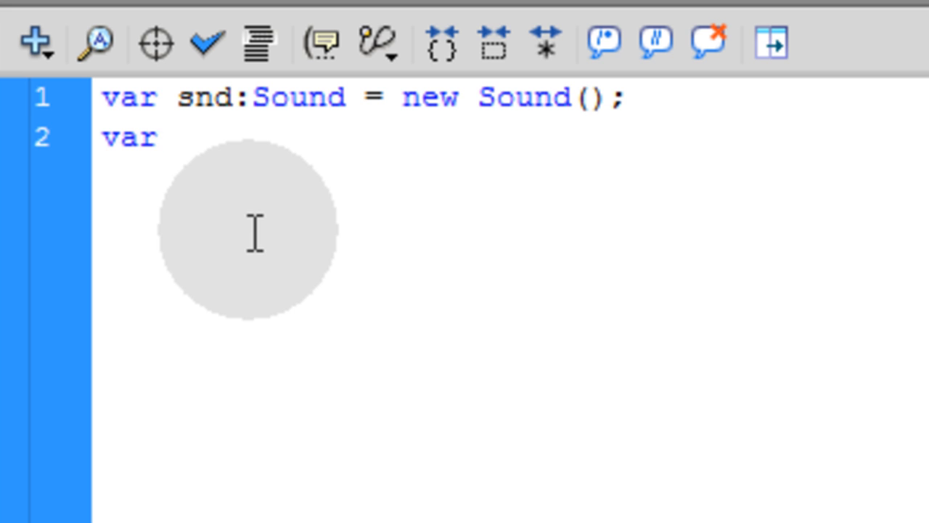
Step: Declare var req:URLRequest = new URLRequest("mp3_files/Cowboys From Hell.mp3");
click(152, 138)
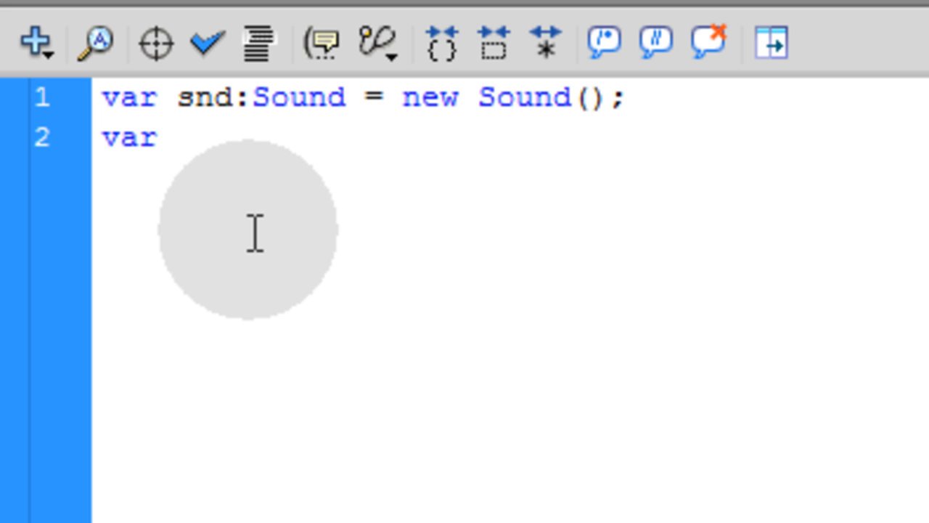
text(r)
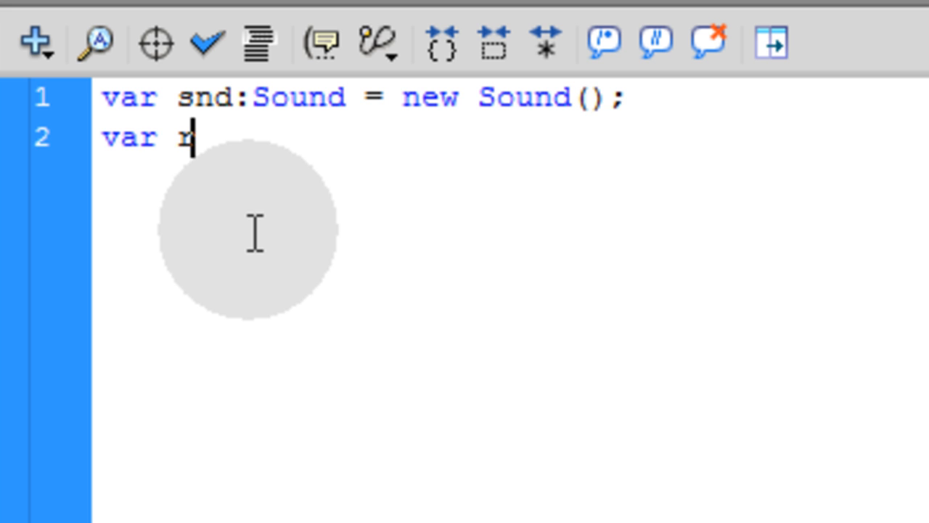
text(eq:)
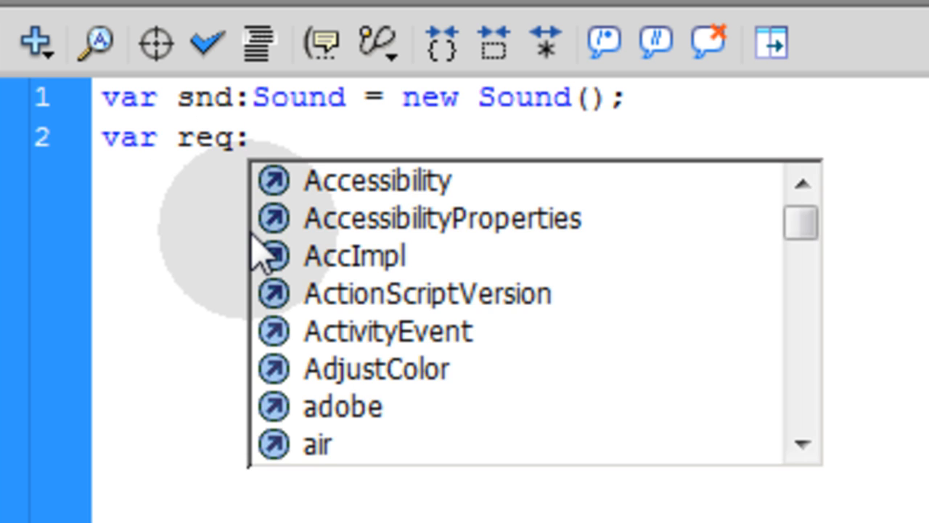
text(URLRequest = new)
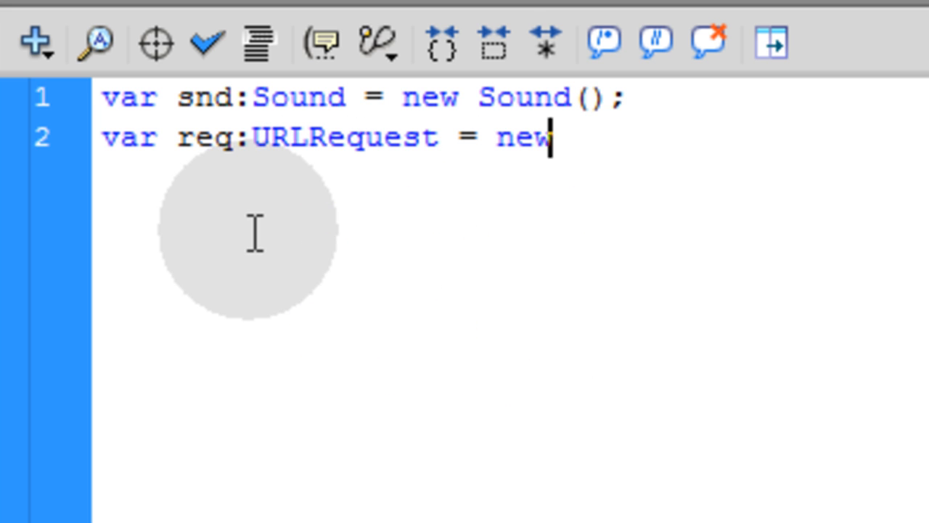
text(URLRequest())
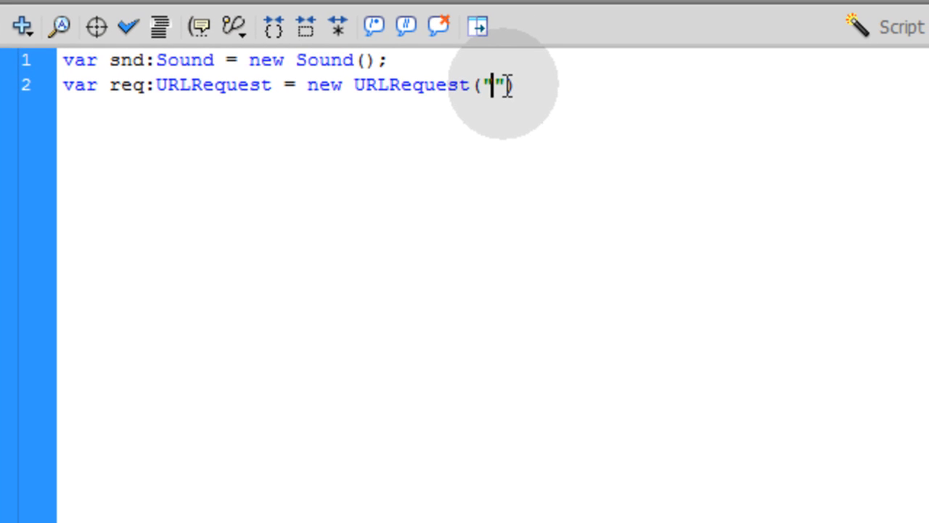
text(mp3_)
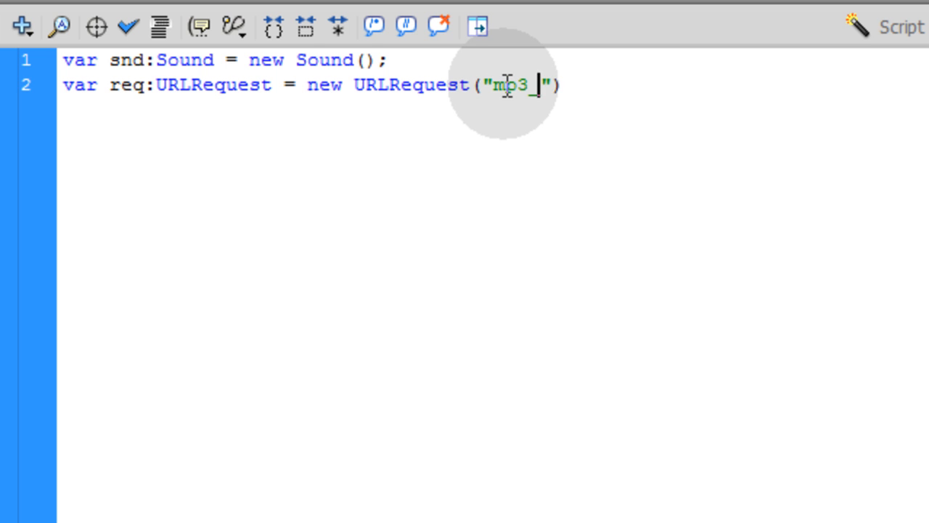
text(fo)
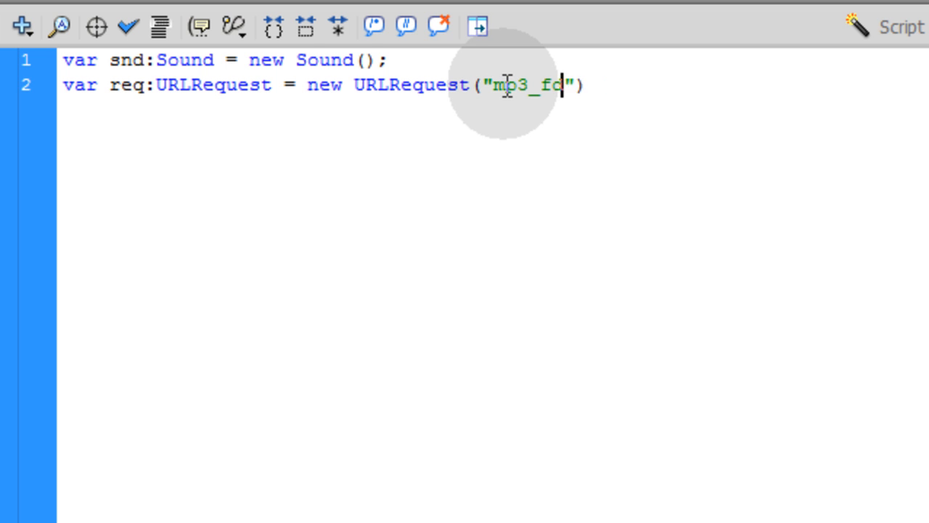
text(iles/)
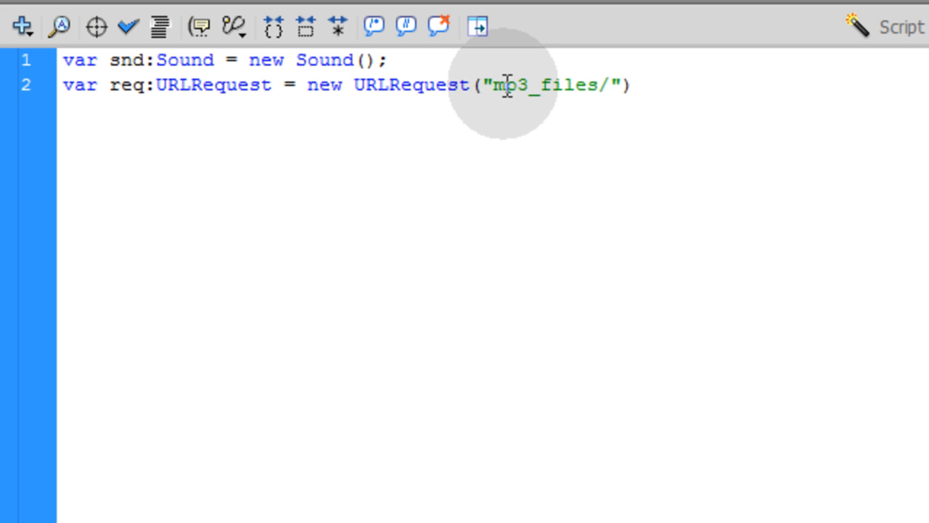
text(Cowboys From Hell.mp3)
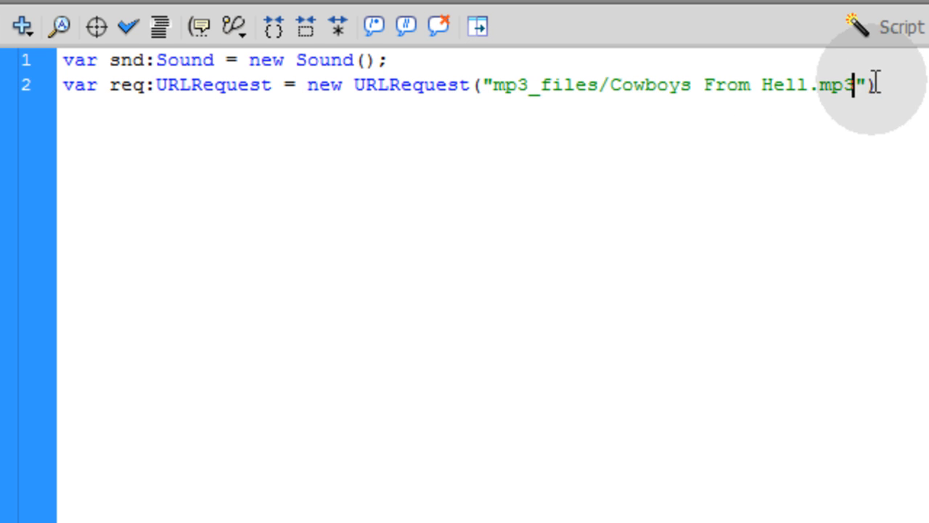
text(;)
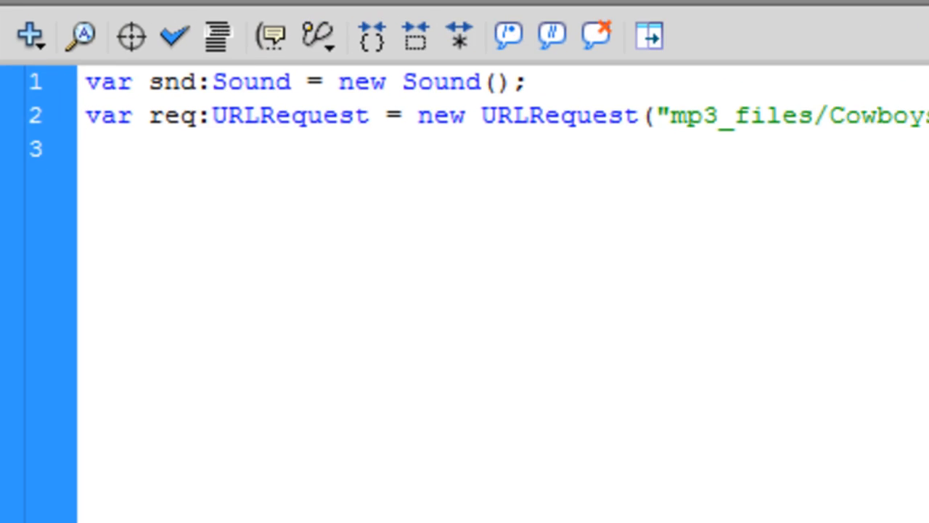
Step: Add snd.load(req); to the frame 1 script
text(snd)
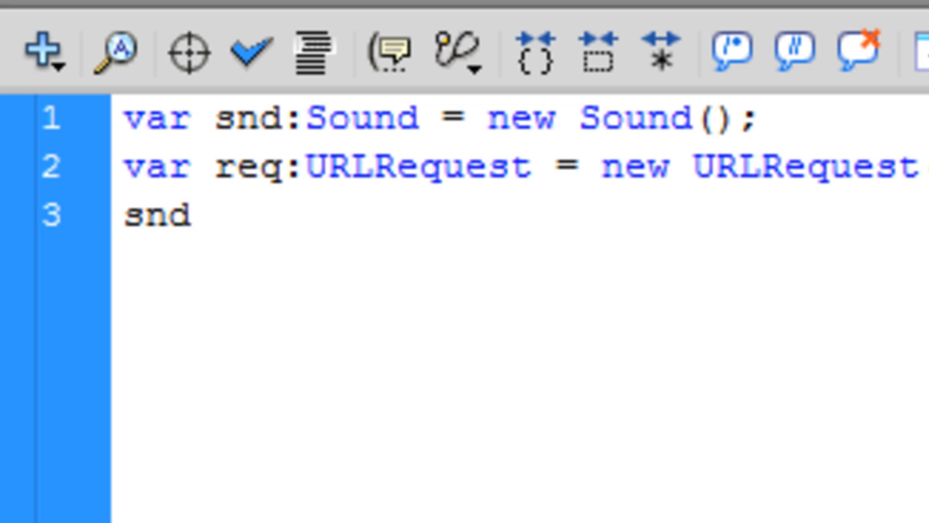
text(.load()
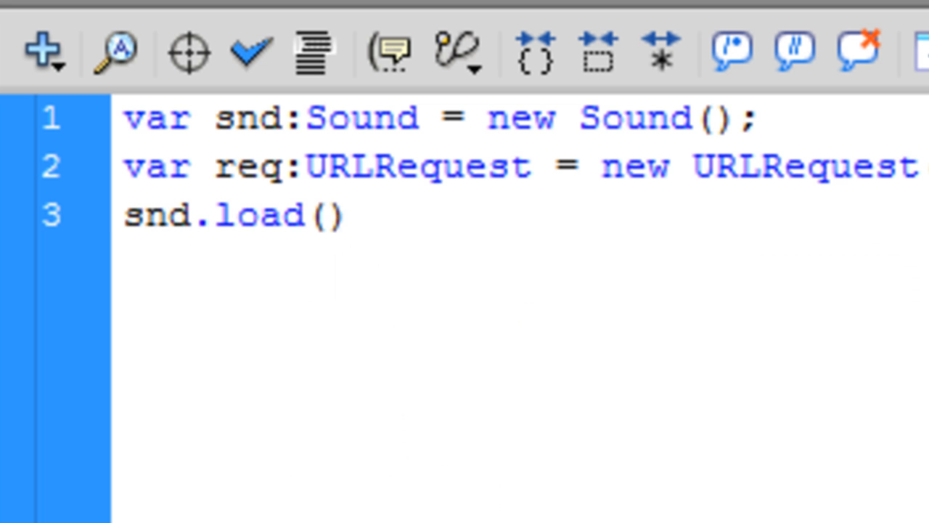
text(;)
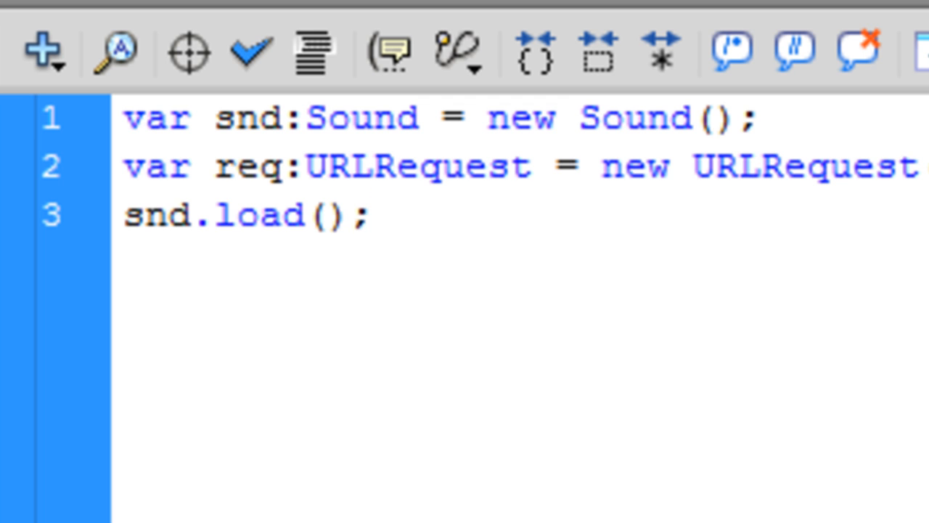
text(re)
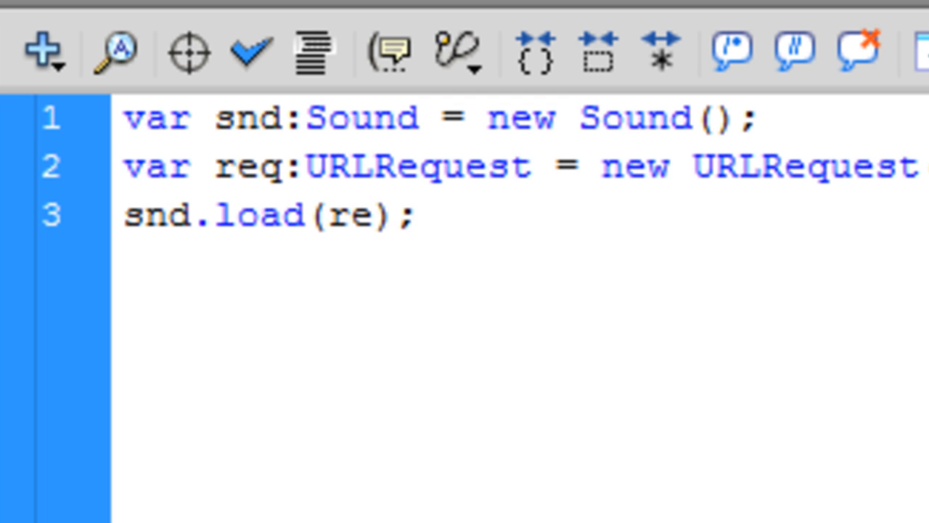
text(q)
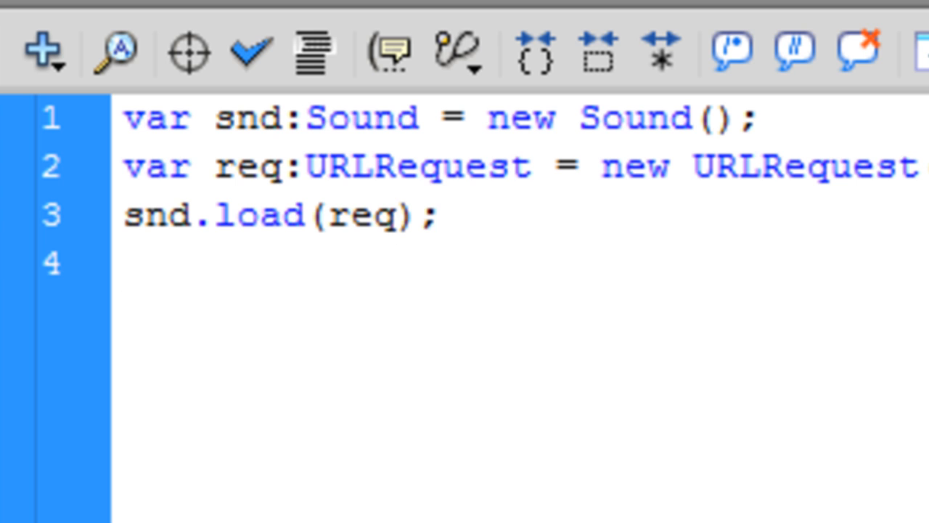
Step: Add snd.play(); on a new line below the load call
click(127, 265)
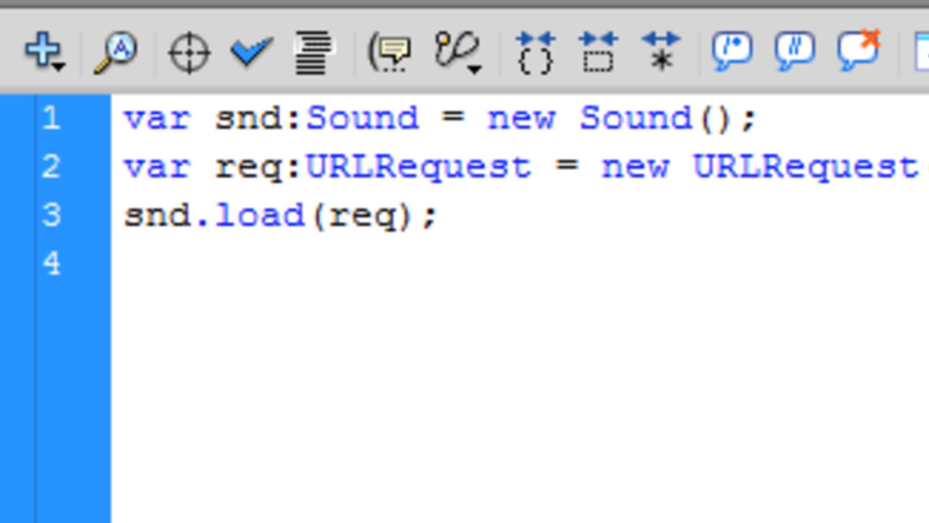
text(sn)
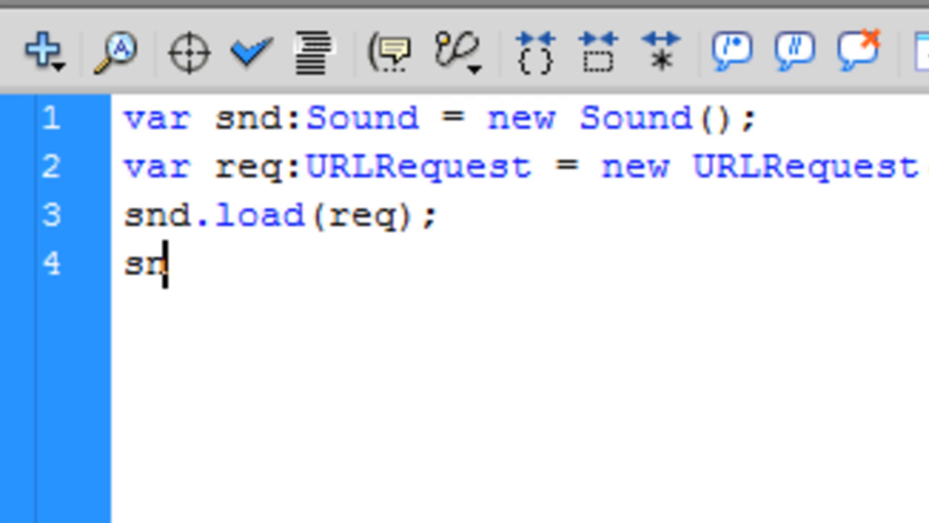
text(d.play)
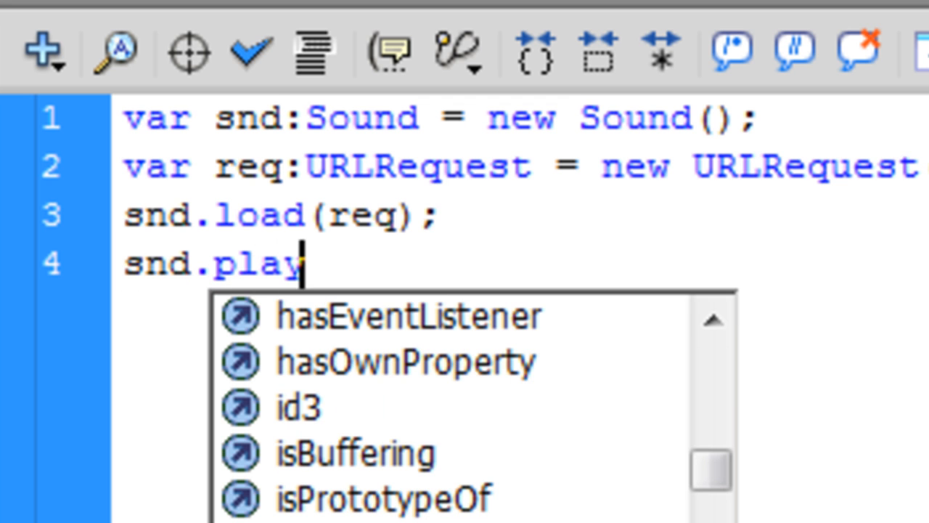
text(();)
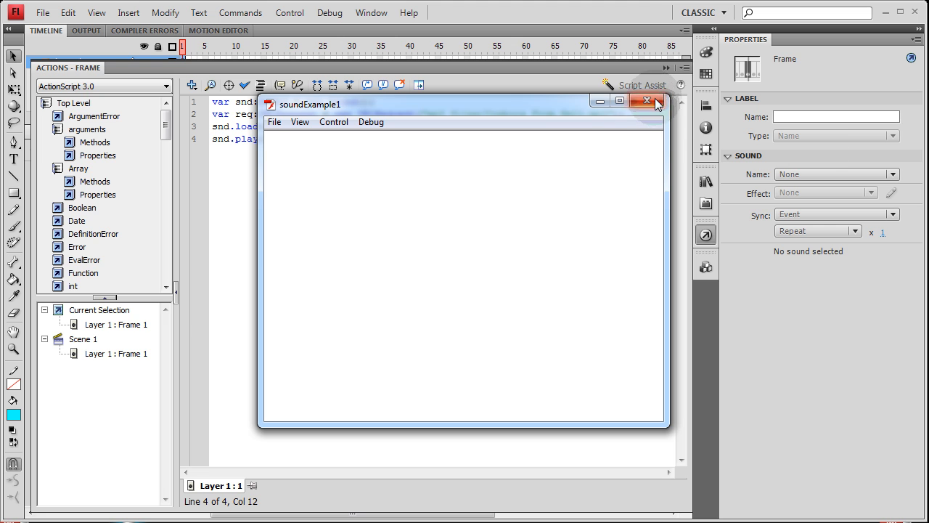
Step: Close the URLRequest sound test window and the Actions panel
click(655, 101)
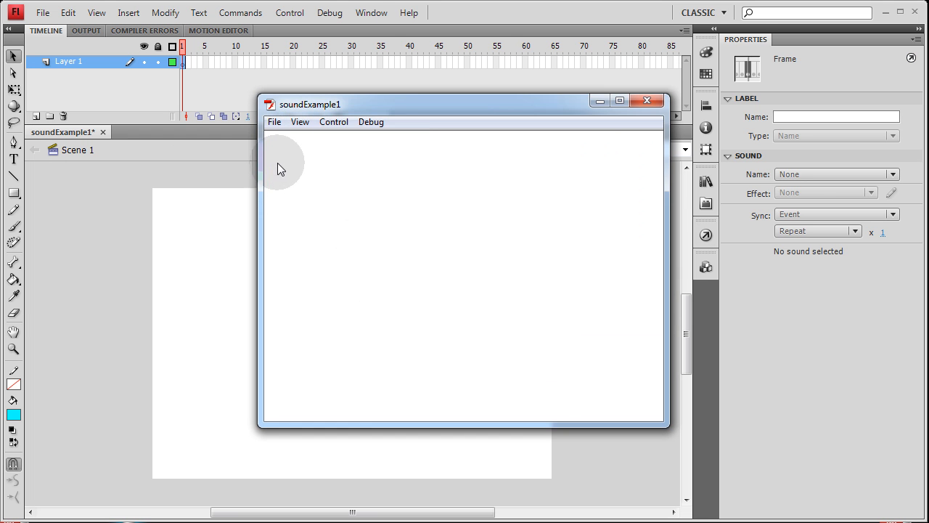
click(646, 101)
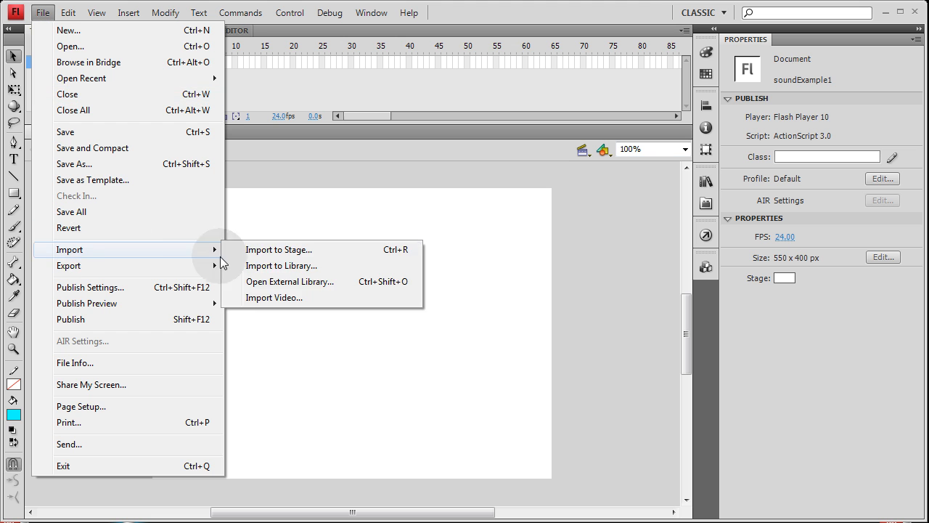
Step: Import Cowboys From Hell.mp3 to the library and export it for ActionScript as myTrack
click(282, 265)
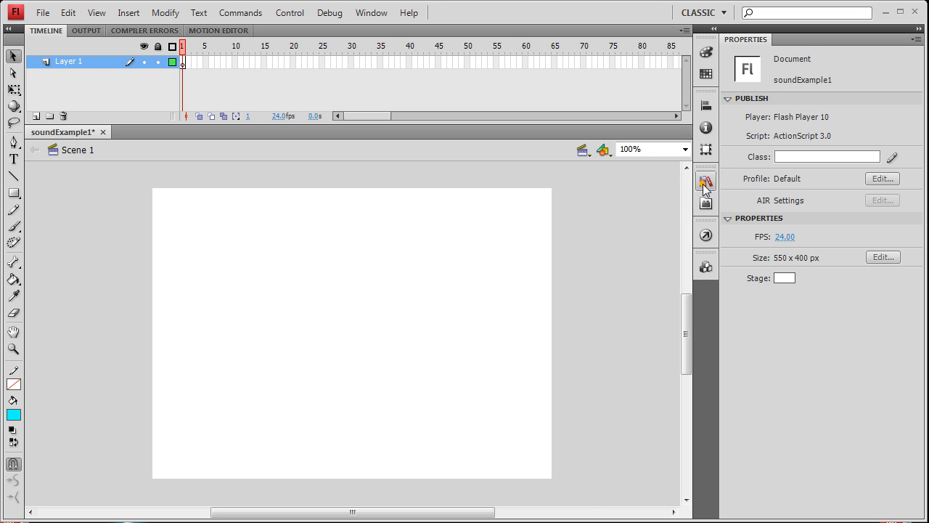
right_click(614, 350)
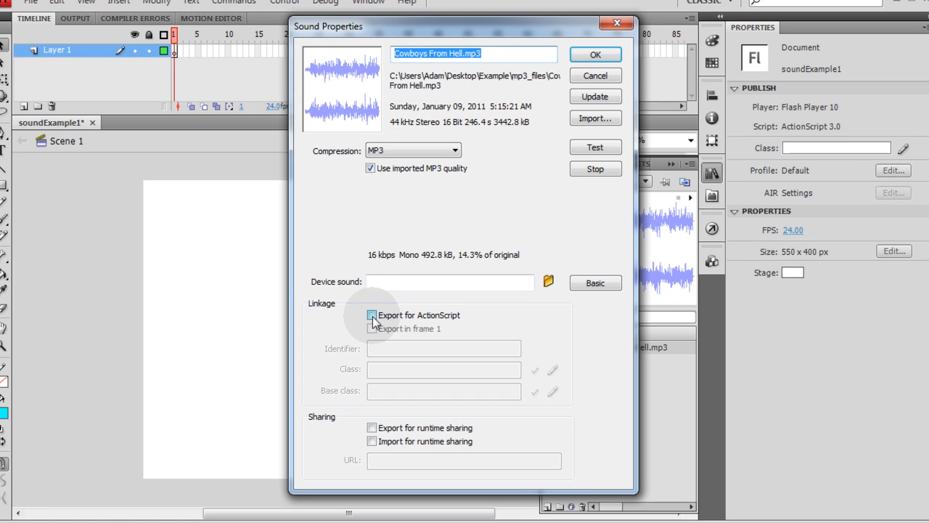
click(372, 316)
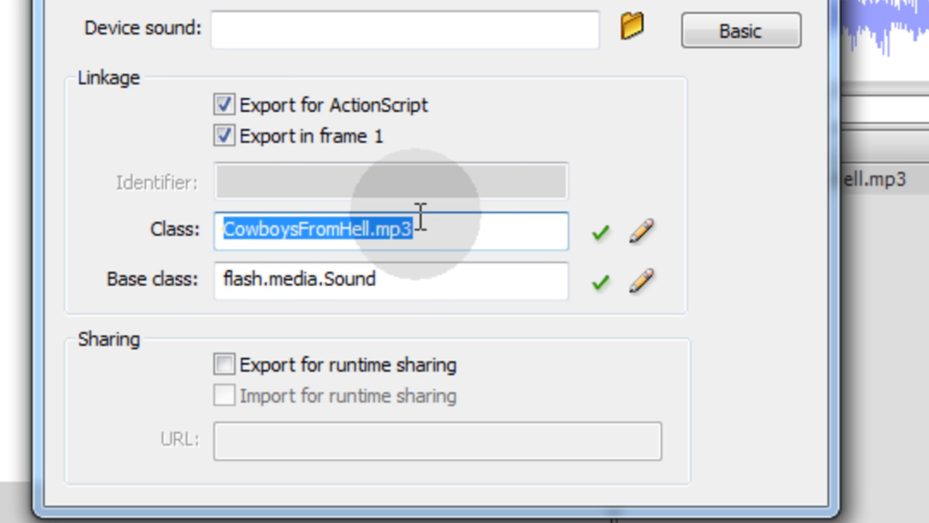
text(myTrack)
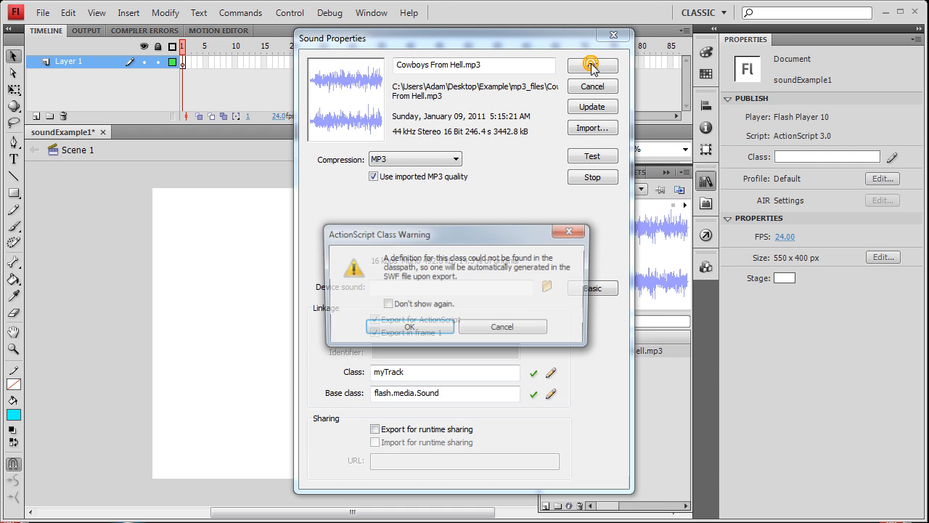
click(592, 66)
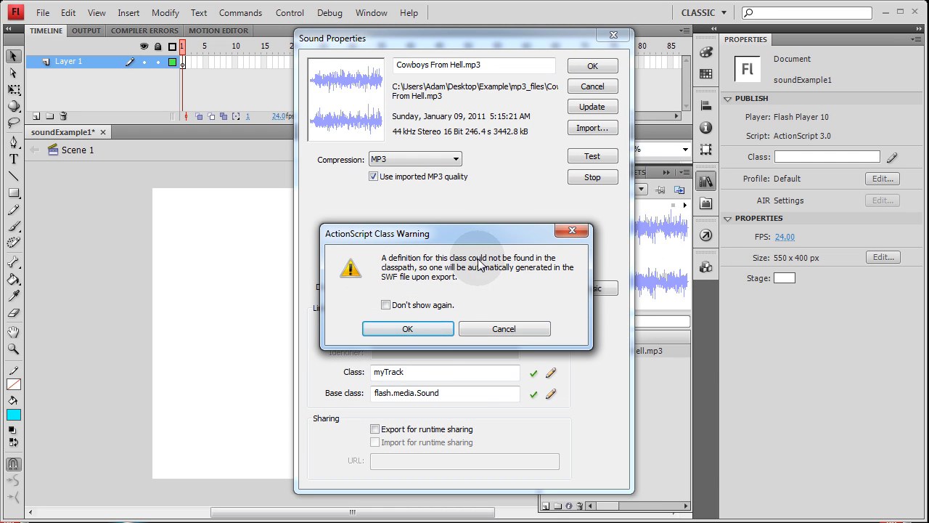
mouse_move(492, 279)
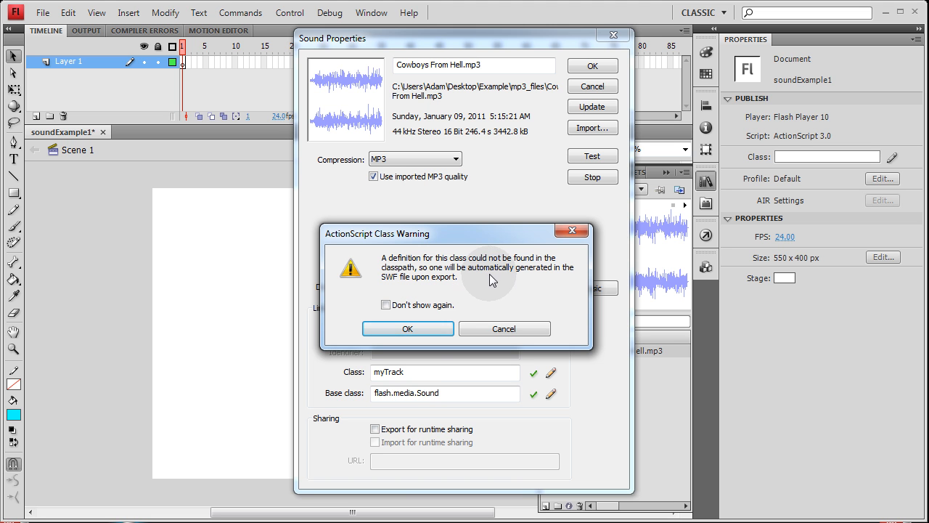
click(407, 328)
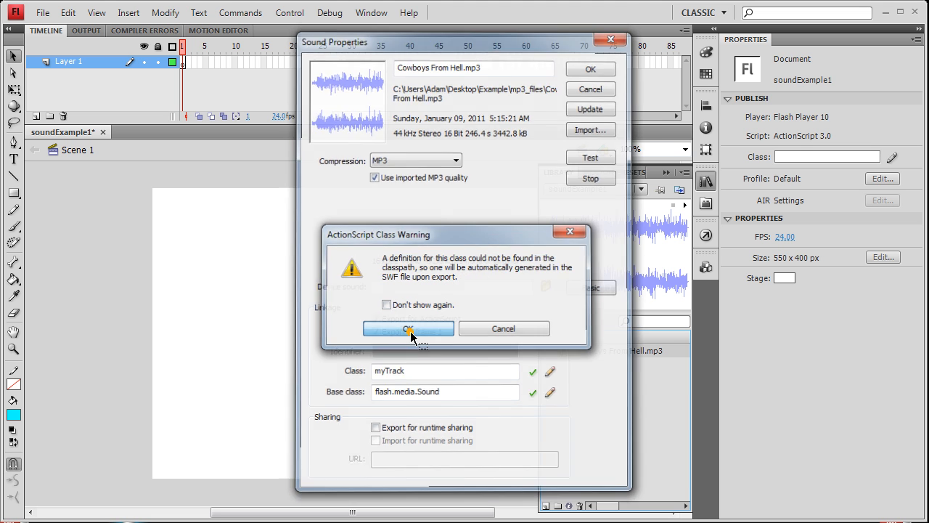
click(408, 328)
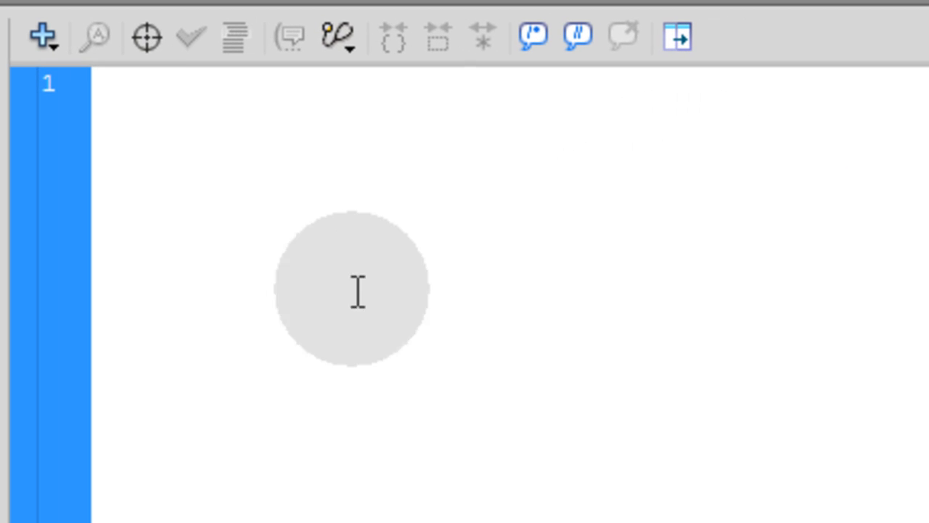
Step: Write var snd:myTrack = new myTrack(); followed by snd.play(); in frame 1
text(var)
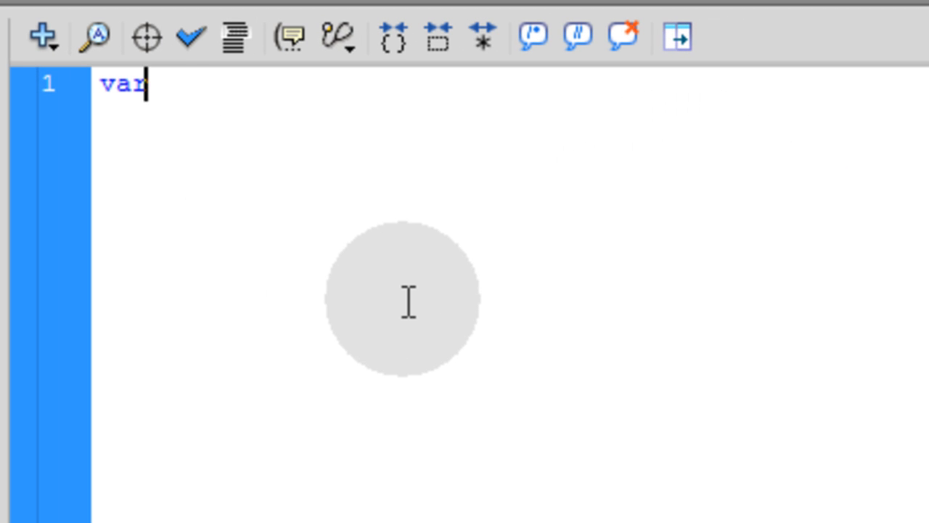
text(snd:my)
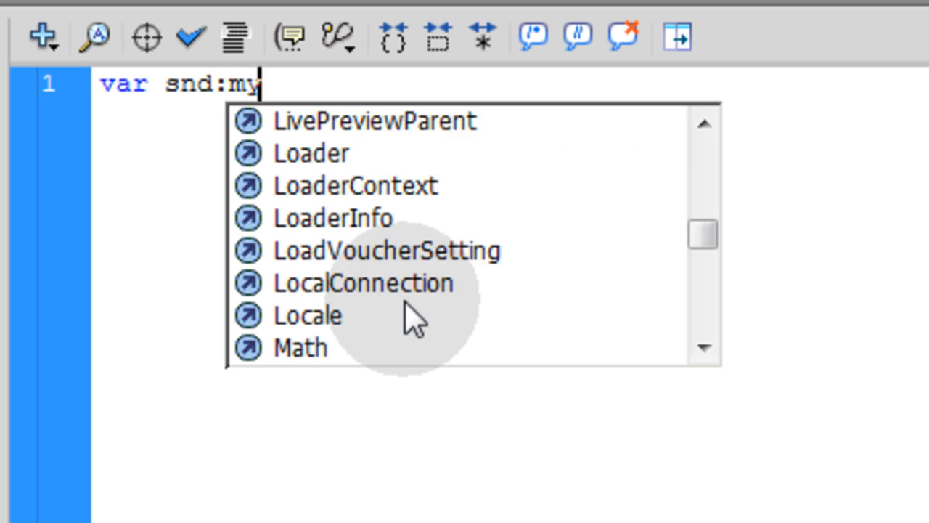
text(Track =)
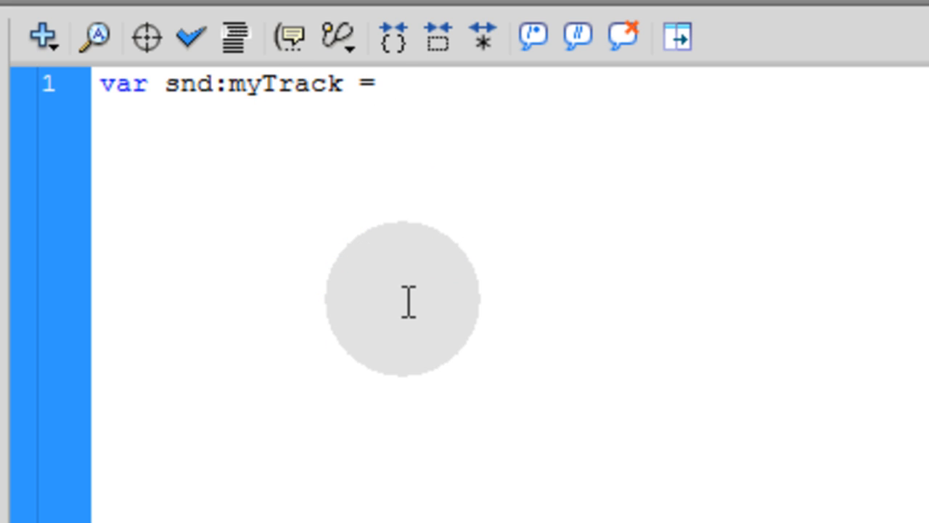
text(new myT)
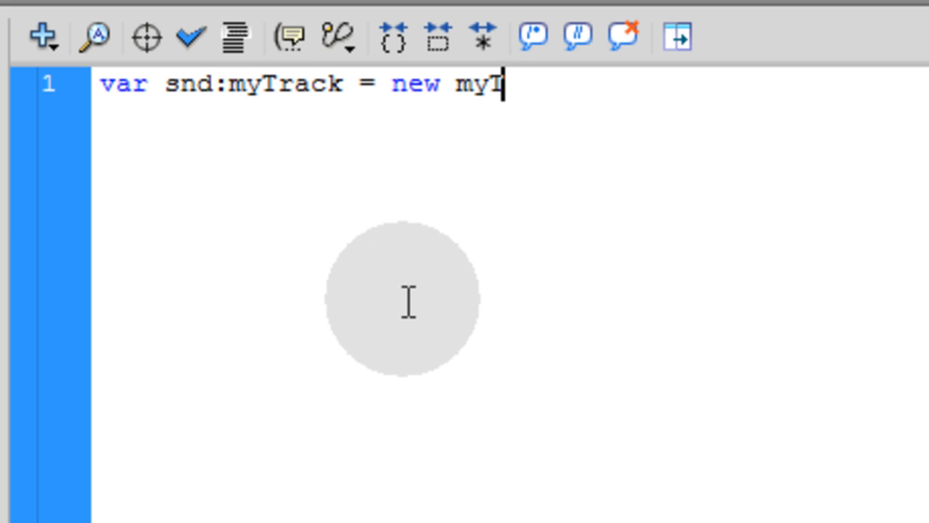
text(rack();)
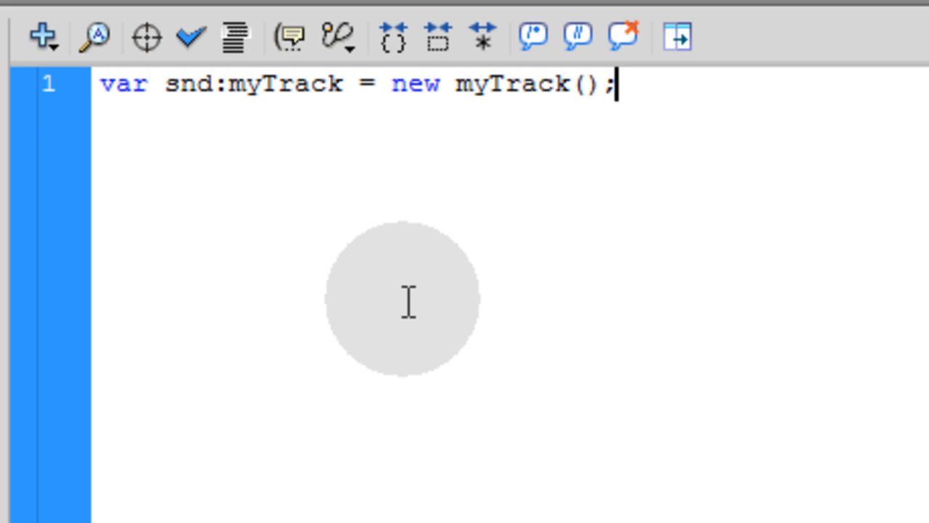
text(snd.play();)
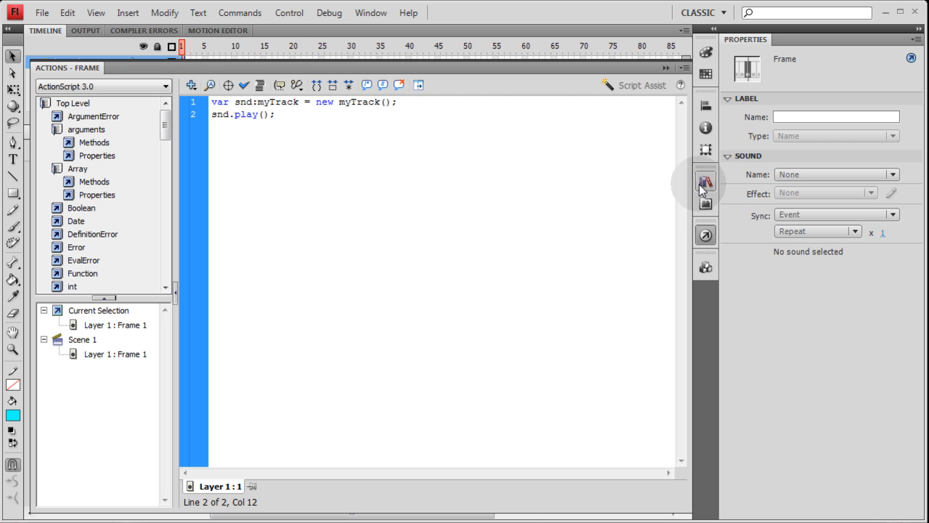
Step: Test-play the myTrack movie, close the preview, and return to the snd.play(); line
click(705, 182)
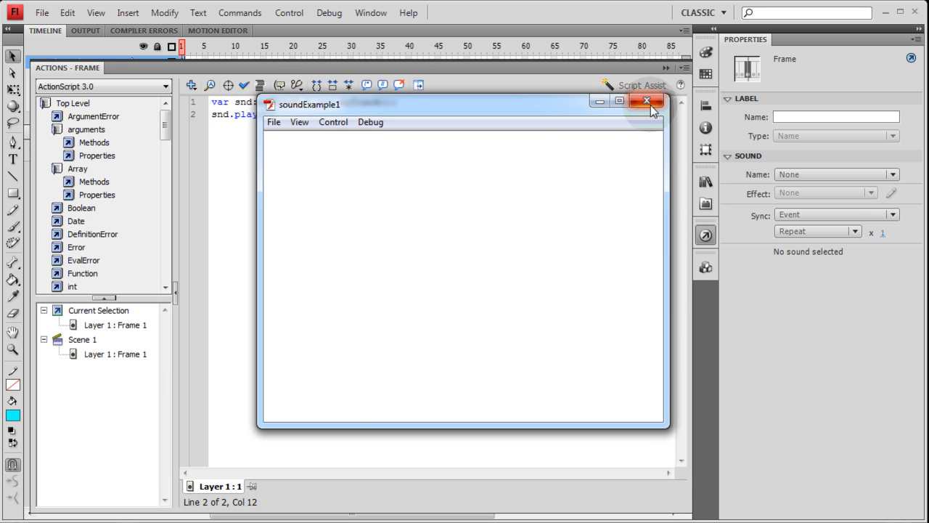
click(647, 101)
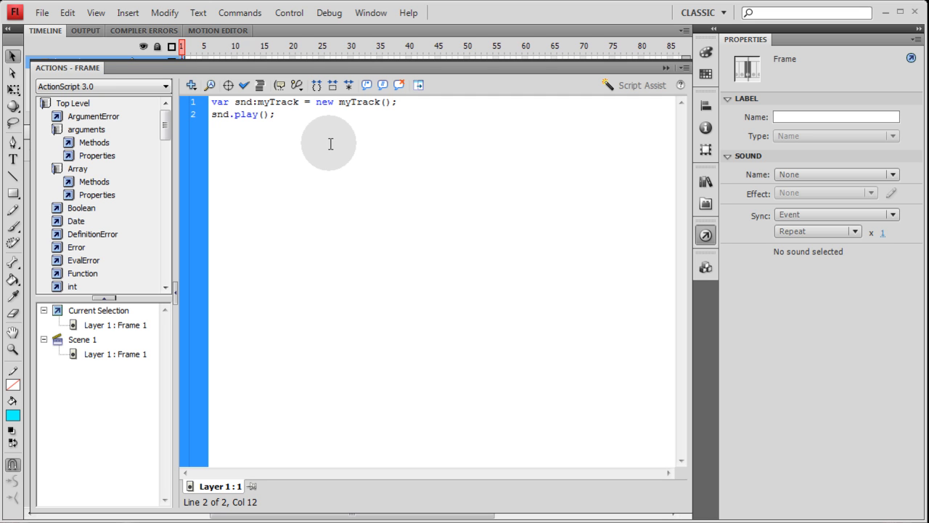
click(275, 114)
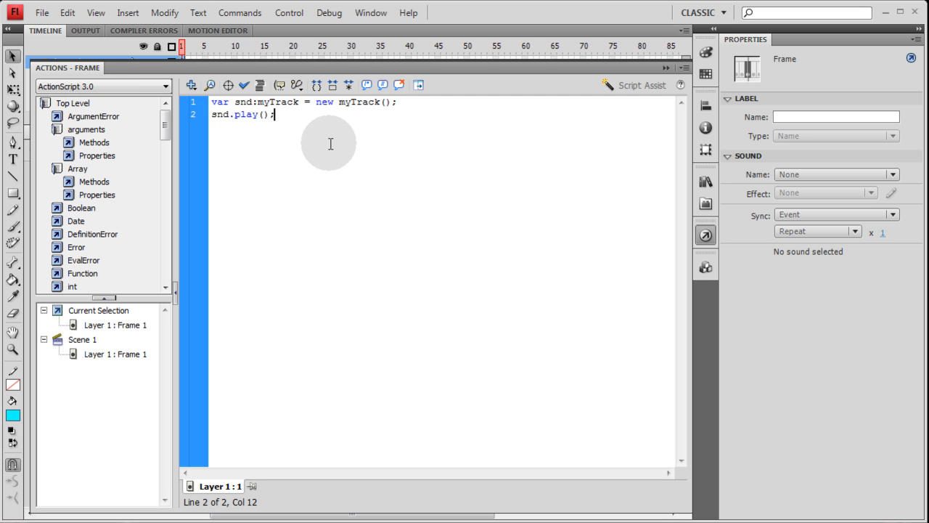
click(706, 182)
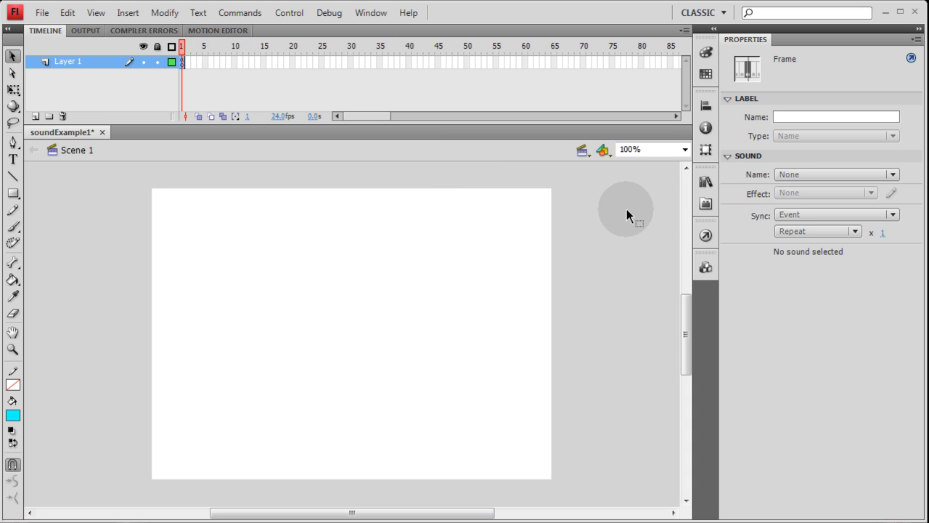
mouse_move(626, 216)
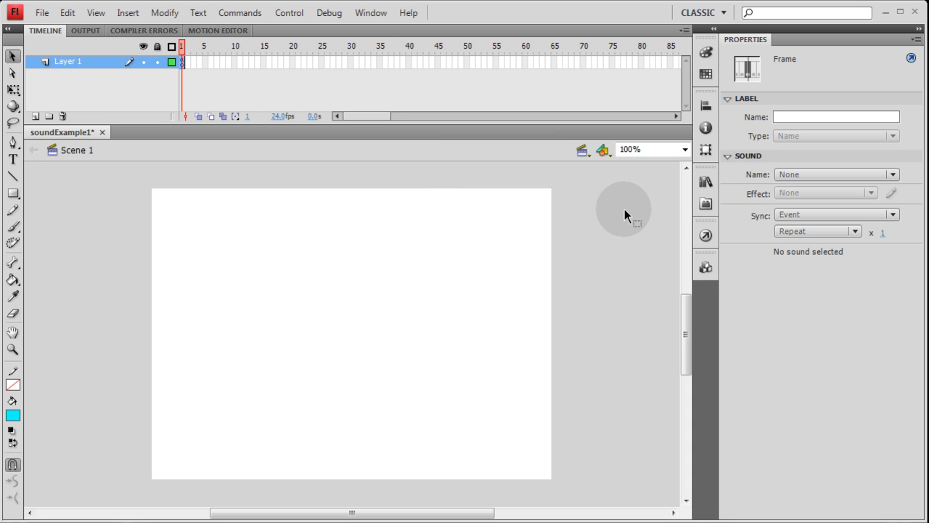
mouse_move(621, 211)
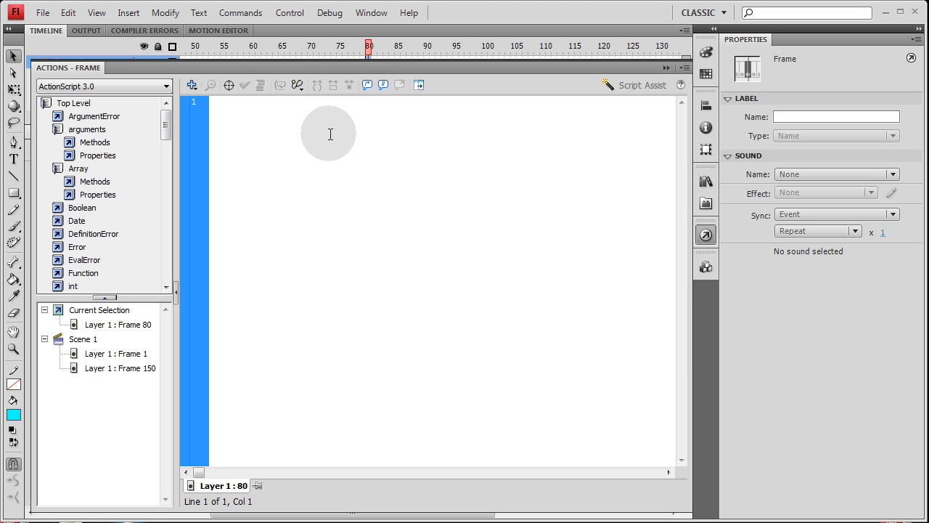
Step: Put SoundMixer.stopAll(); in frame 80's script, test-run the movie, and select frame 80
text(SoundMixer.stopAll();)
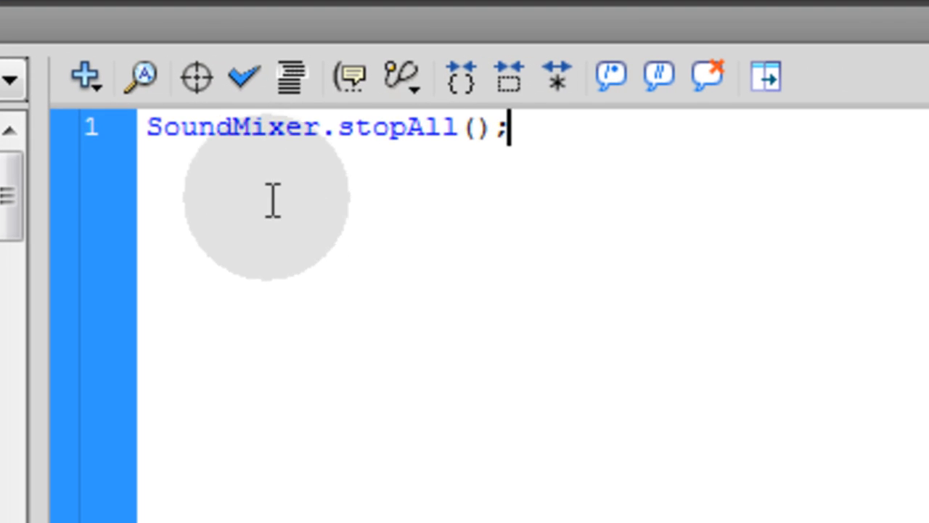
mouse_move(571, 124)
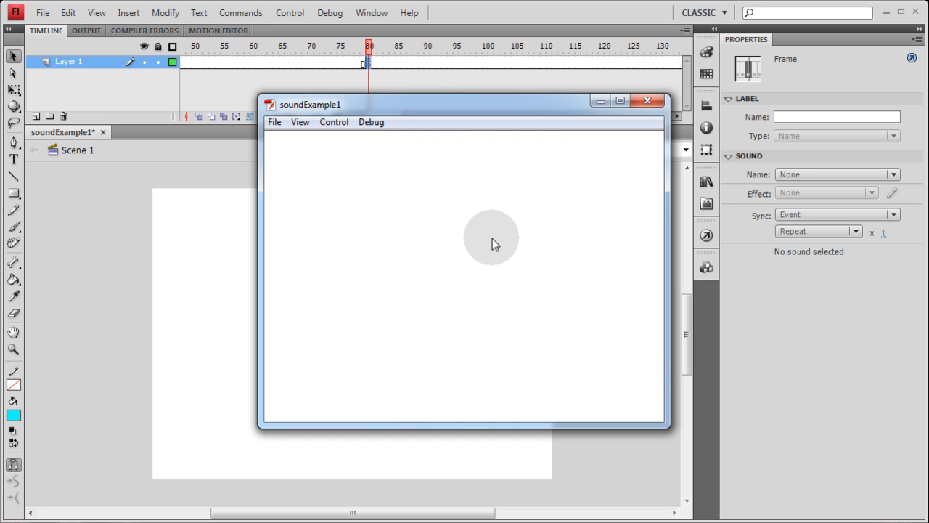
mouse_move(501, 236)
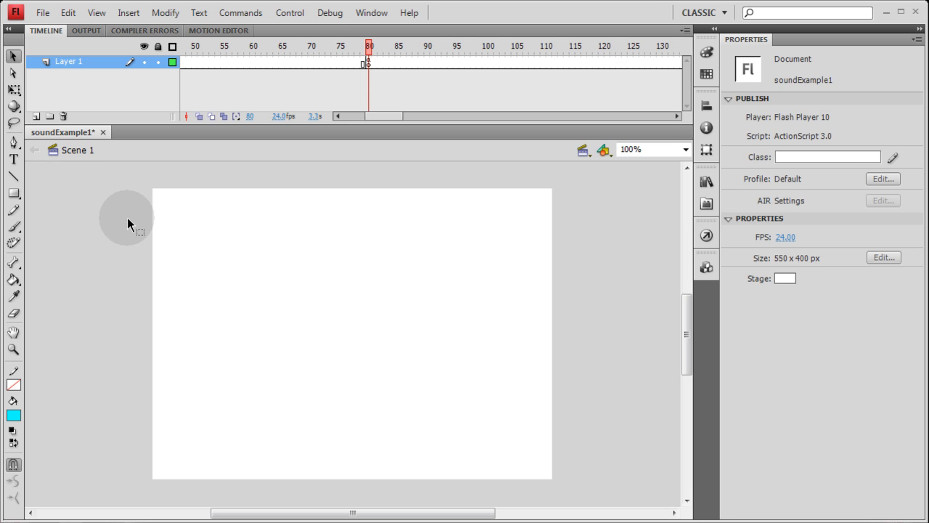
mouse_move(152, 149)
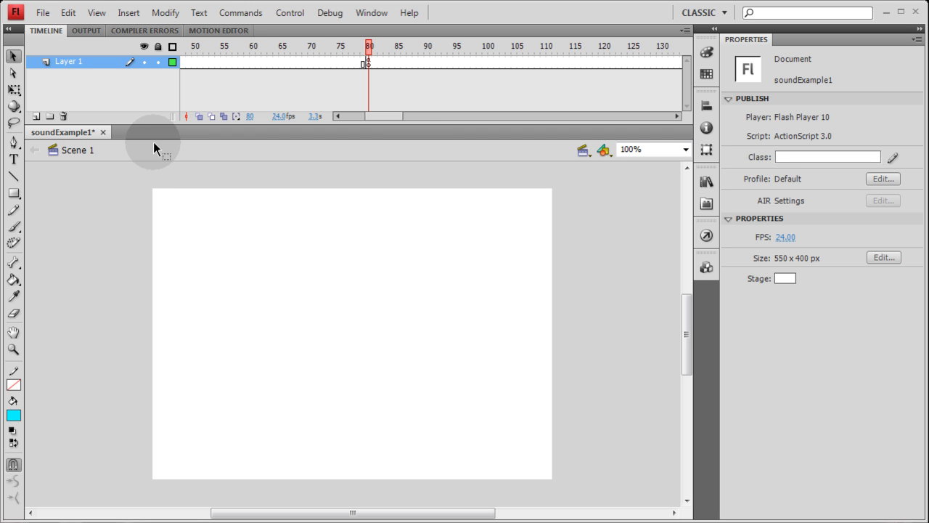
drag(385, 116, 349, 117)
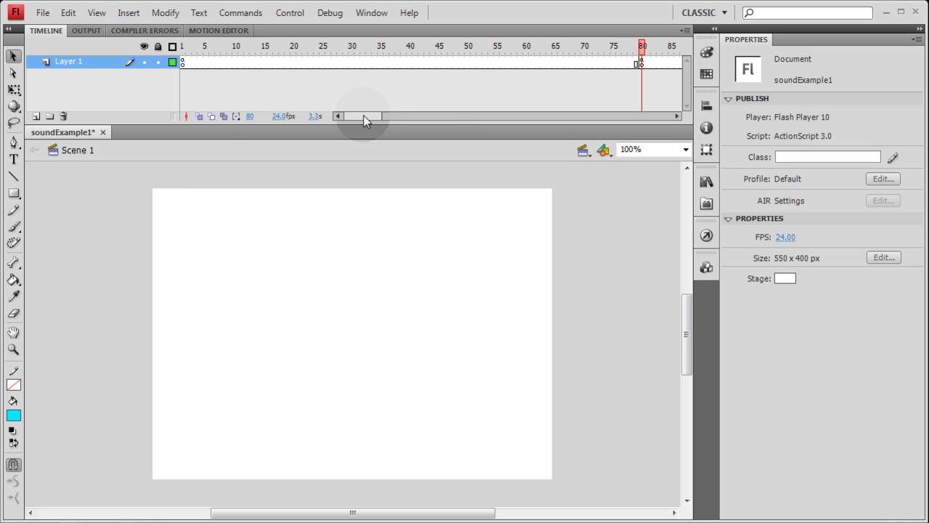
click(642, 61)
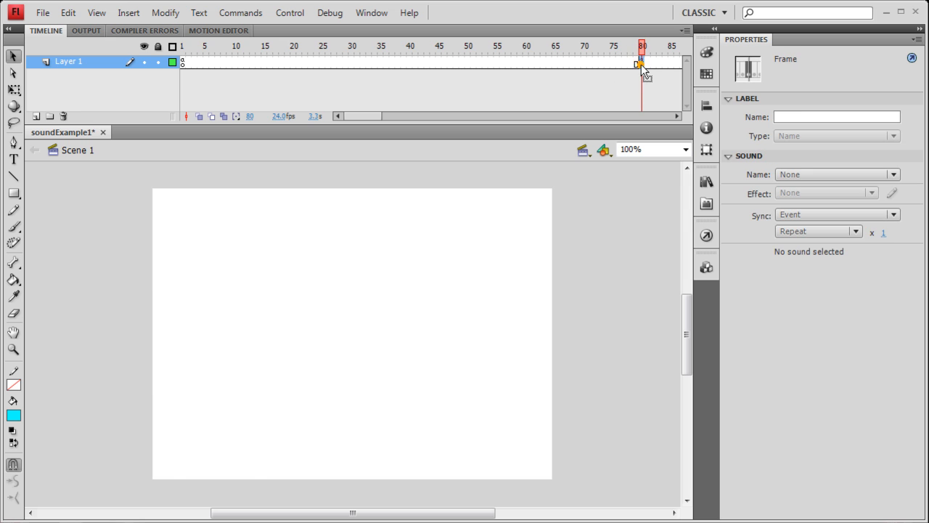